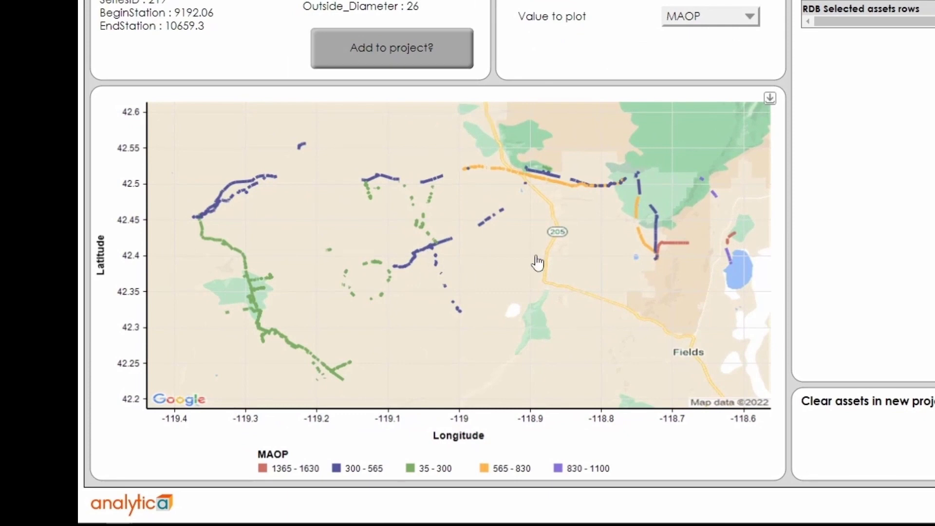
{"action": "mouse_move", "coordinate": [637, 62]}
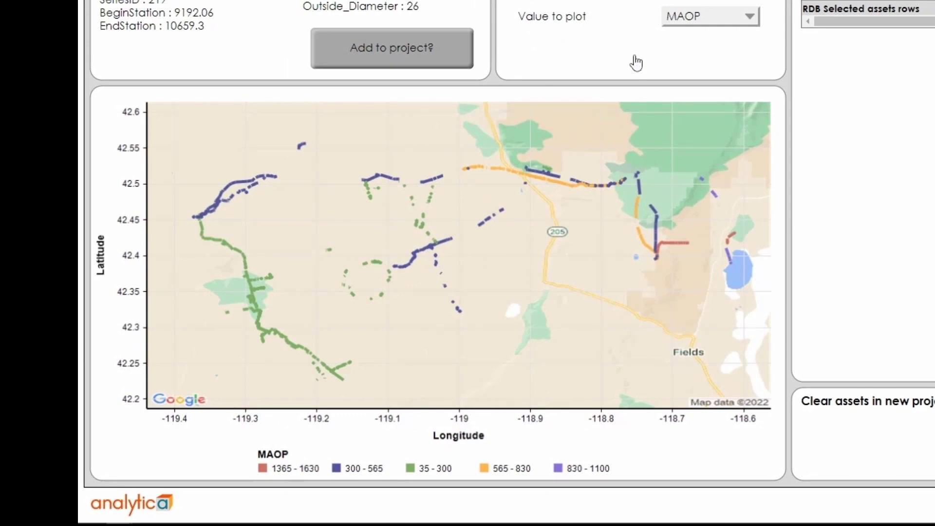
- Switch the asset map's 'Value to plot' from MAOP to RSE (risk/yr-$M)
{"action": "left_click", "coordinate": [710, 16]}
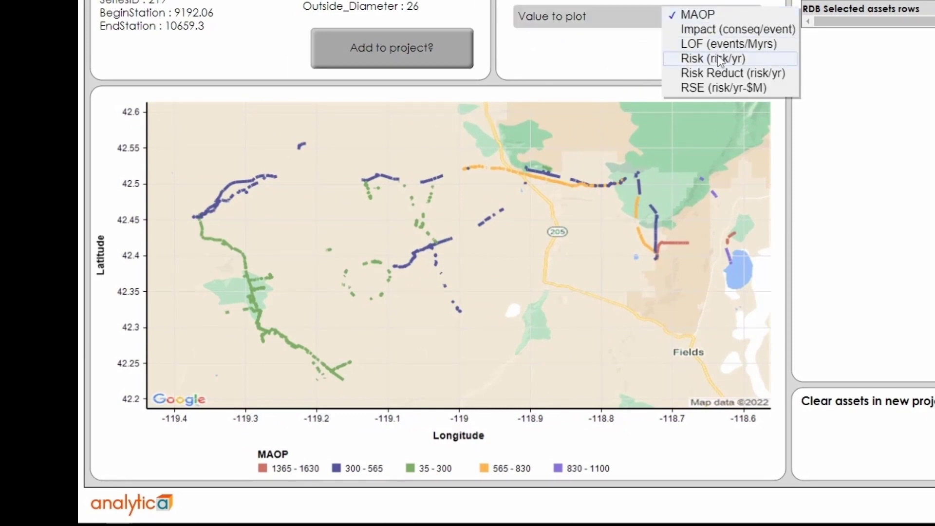
{"action": "left_click", "coordinate": [712, 58]}
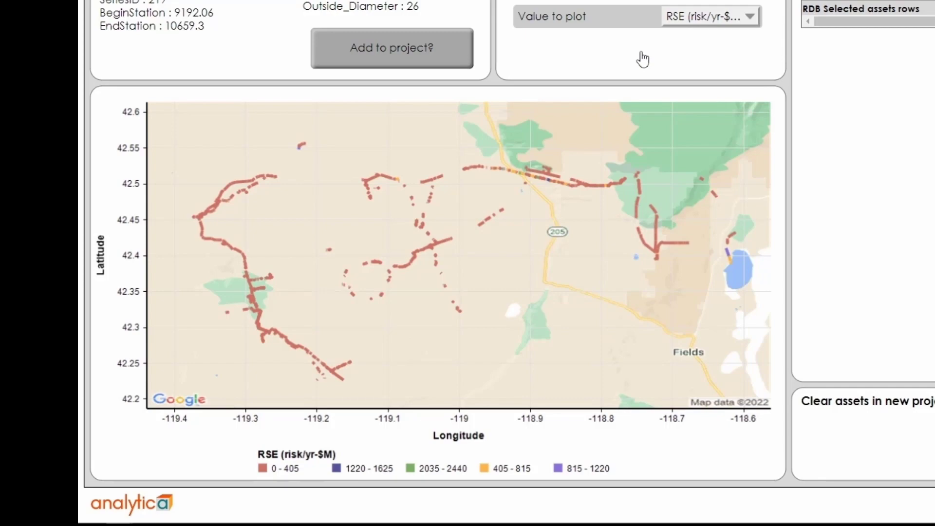
{"action": "mouse_move", "coordinate": [638, 59]}
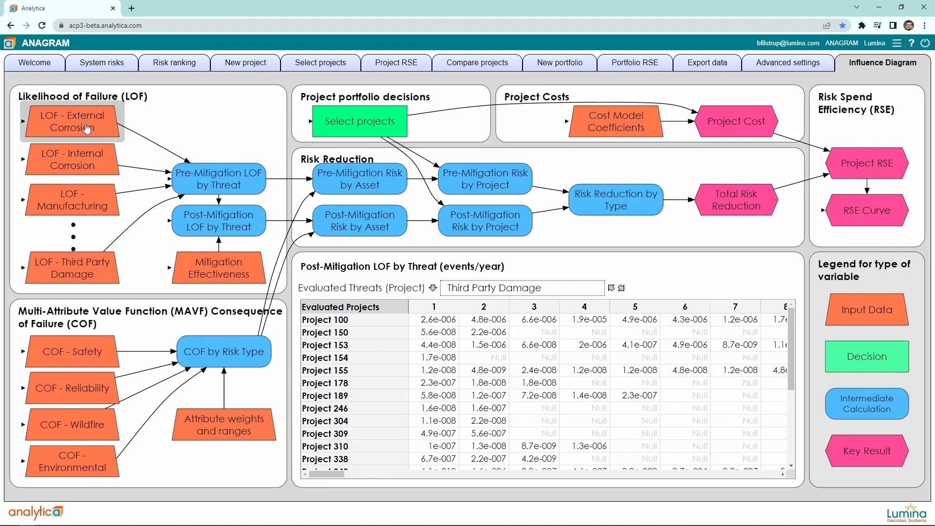
- Preview the LOF External Corrosion, Pre- and Post-Mitigation LOF by Threat, and COF by Risk Type tables
{"action": "left_click", "coordinate": [71, 120]}
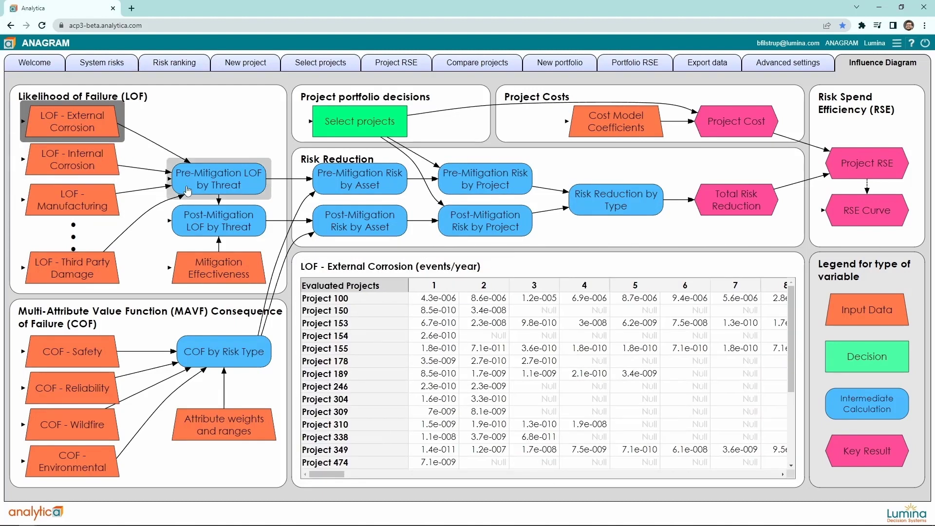
{"action": "left_click", "coordinate": [219, 178]}
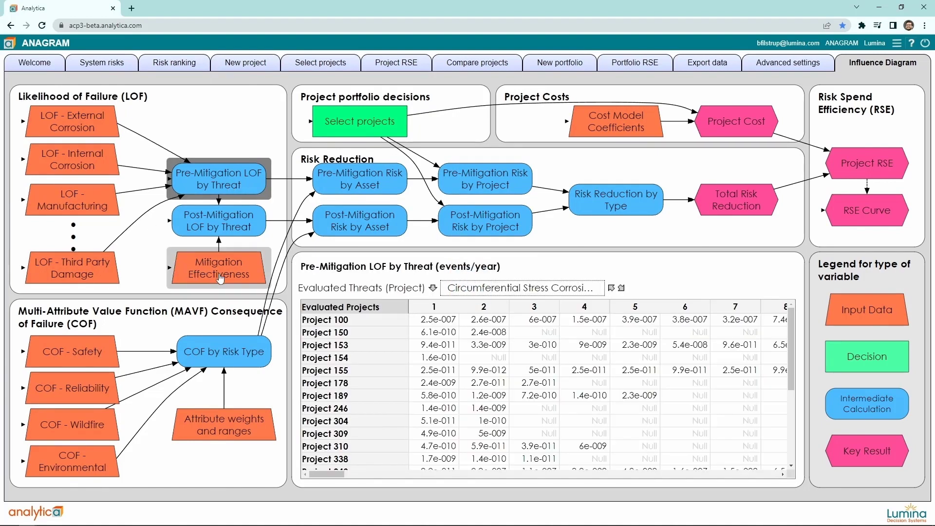
{"action": "left_click", "coordinate": [218, 222]}
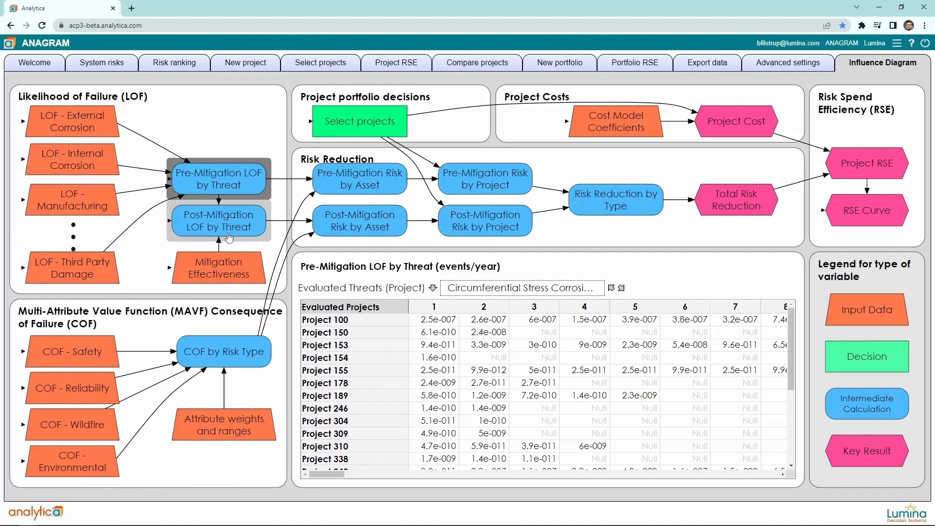
{"action": "left_click", "coordinate": [218, 221]}
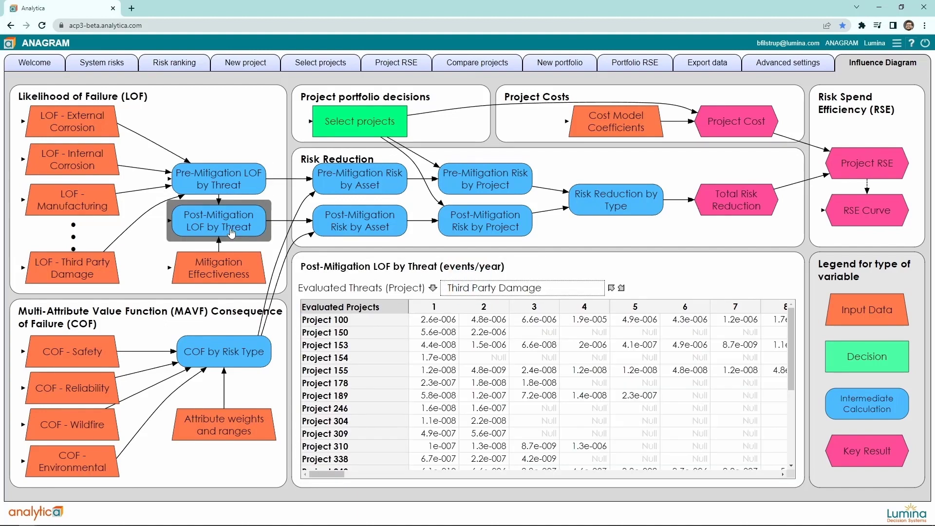
{"action": "mouse_move", "coordinate": [141, 322]}
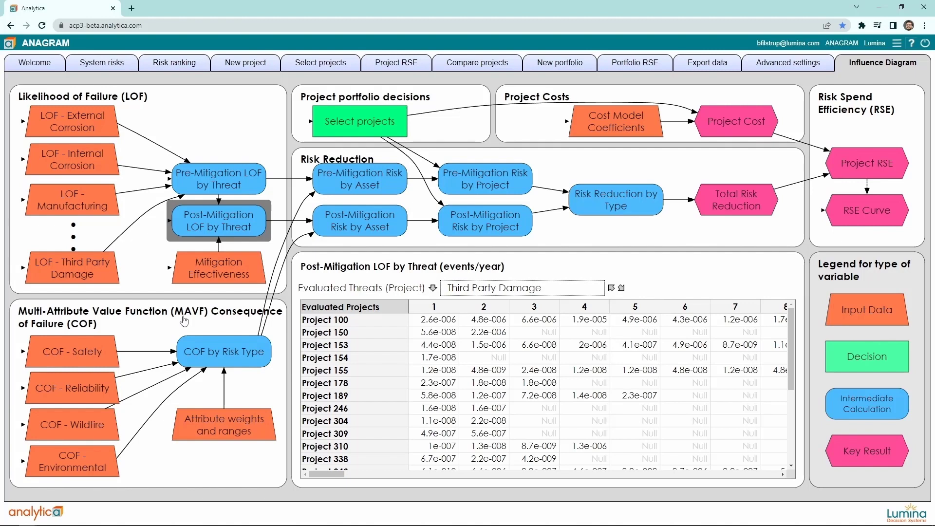
{"action": "left_click", "coordinate": [224, 351]}
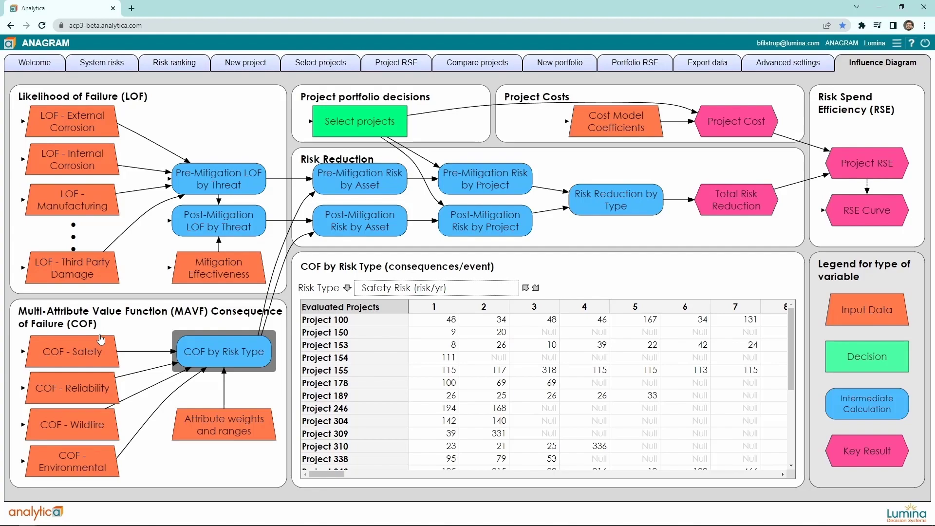
{"action": "mouse_move", "coordinate": [102, 324]}
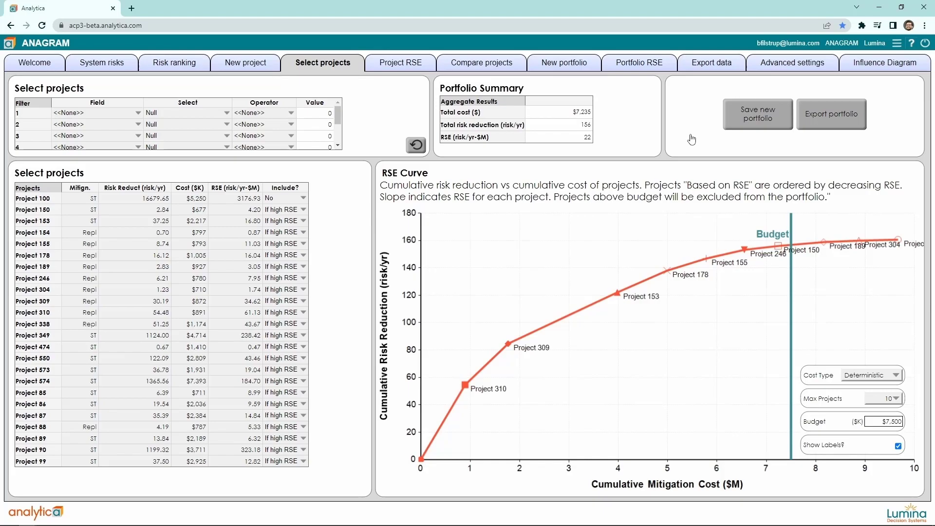
- Show the Compare projects page with pre- versus post-mitigation risk and consequence charts
{"action": "left_click", "coordinate": [480, 63]}
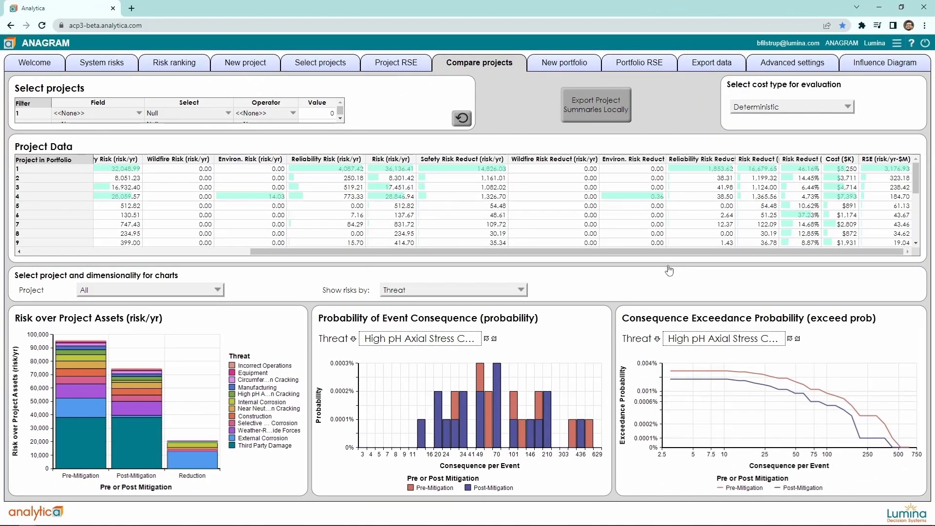
{"action": "scroll", "scroll_direction": "down", "scroll_amount": 3}
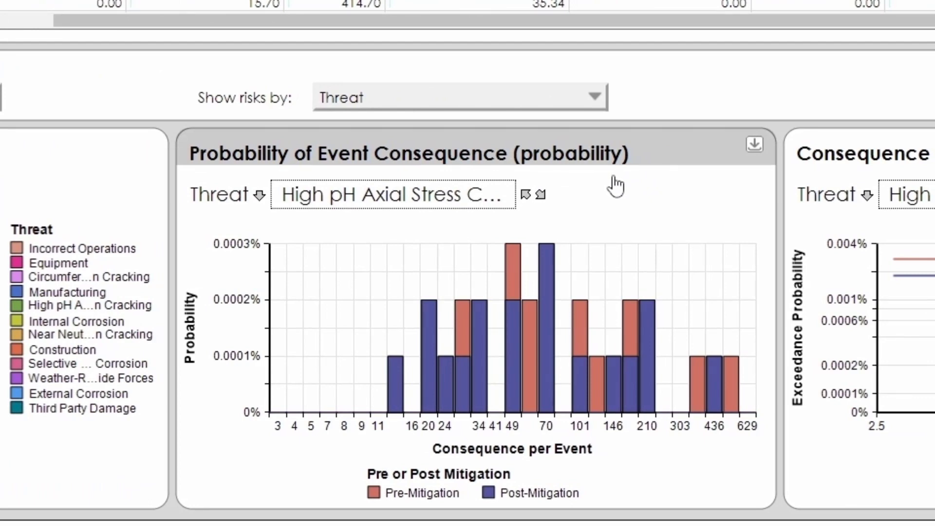
{"action": "scroll", "scroll_direction": "right", "scroll_amount": 3}
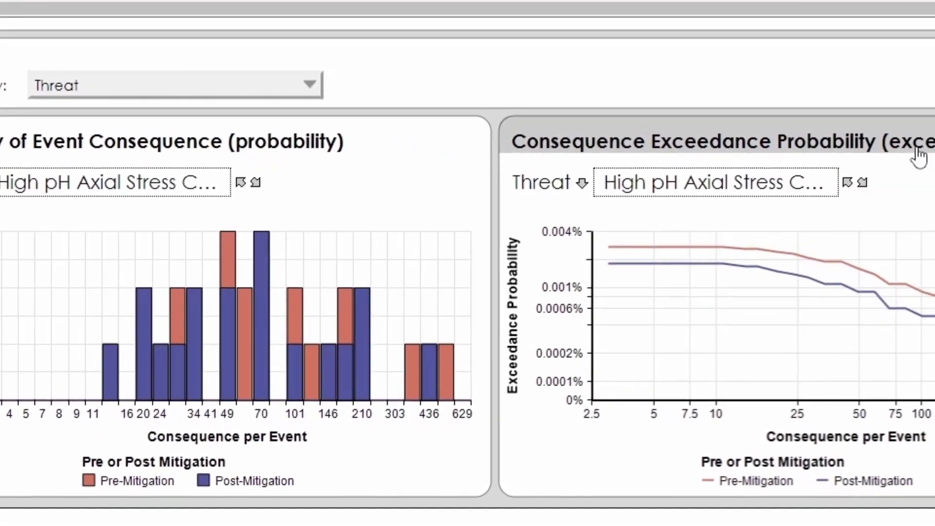